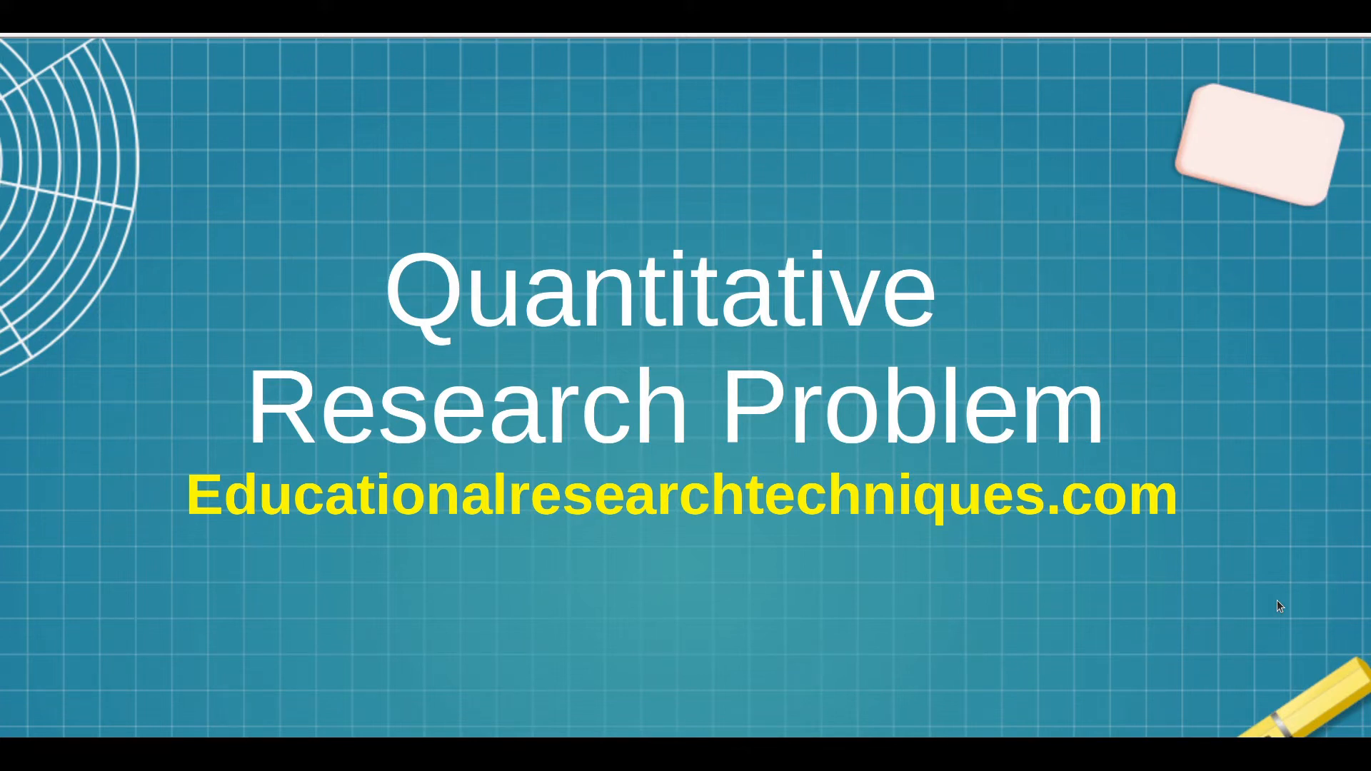
mouse_move(1061, 672)
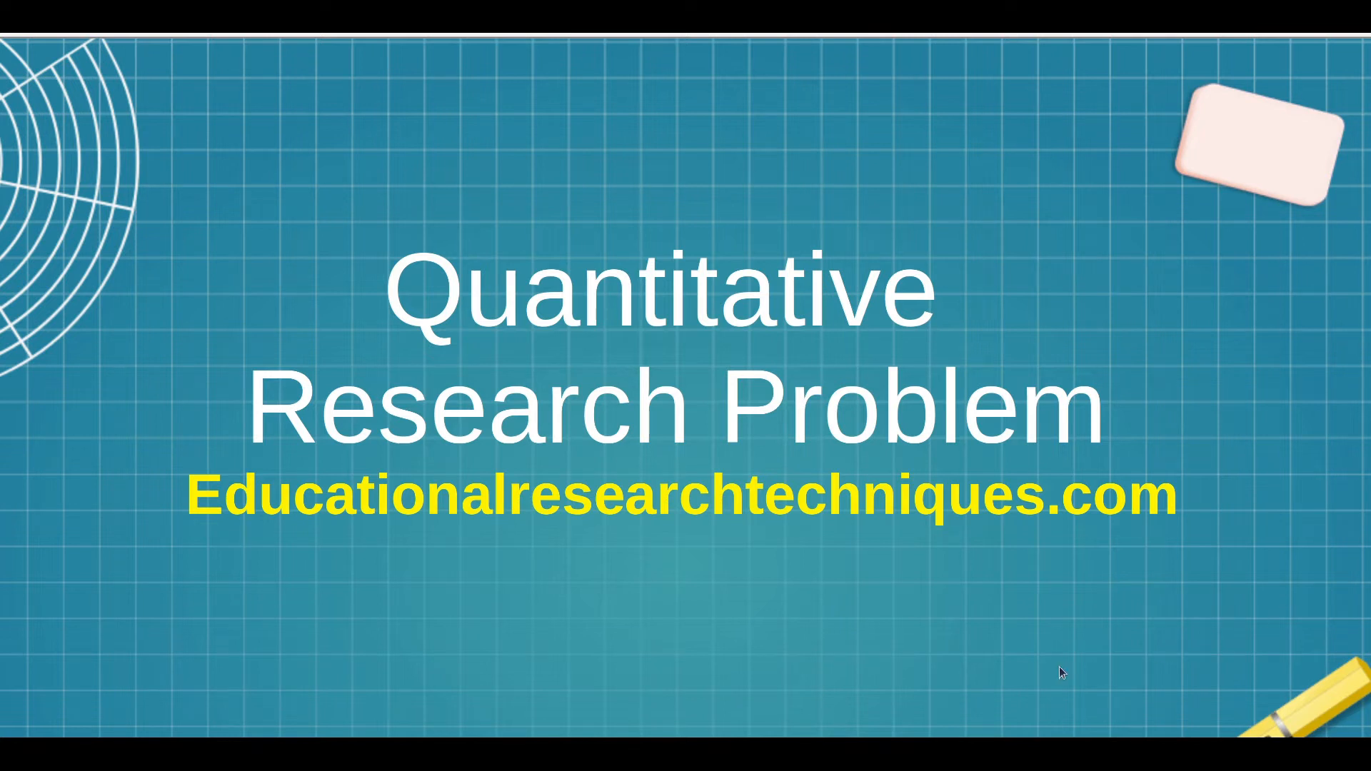
mouse_move(25, 616)
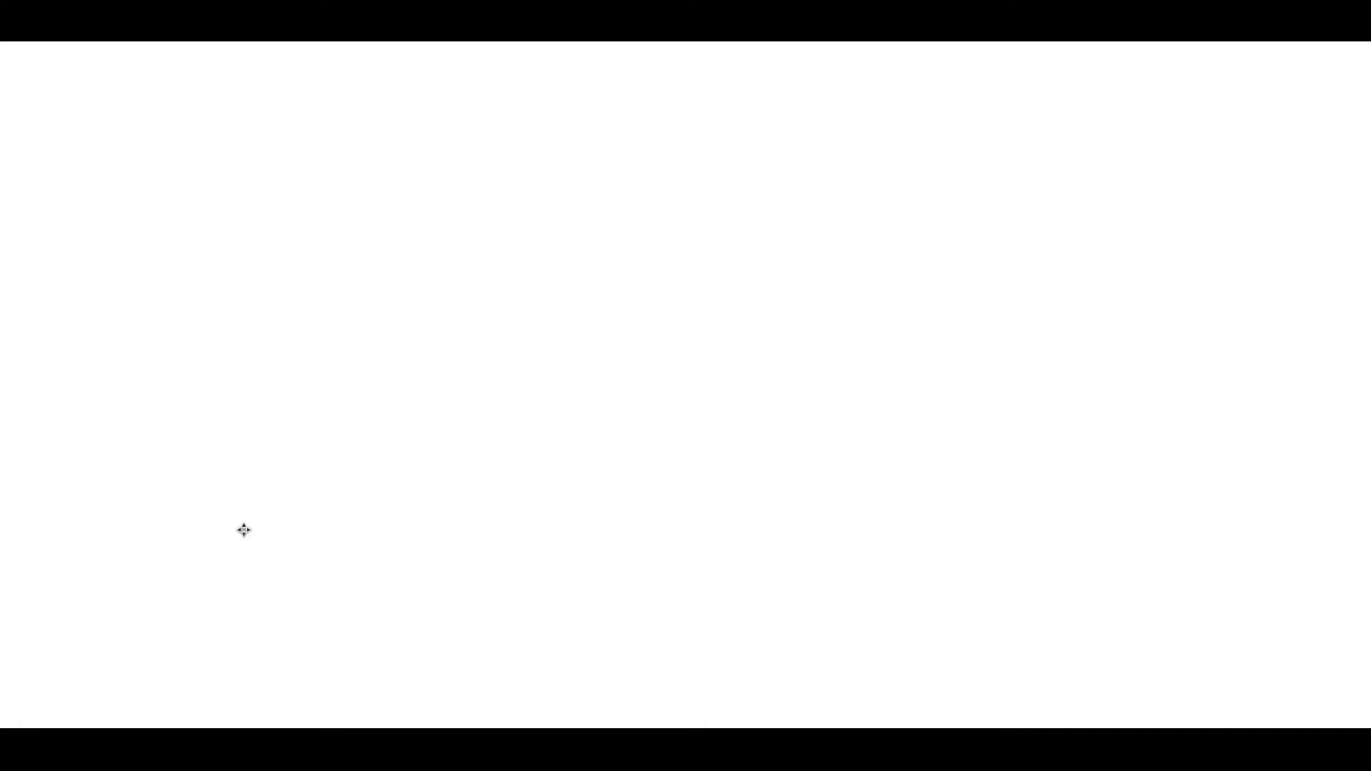
mouse_move(244, 535)
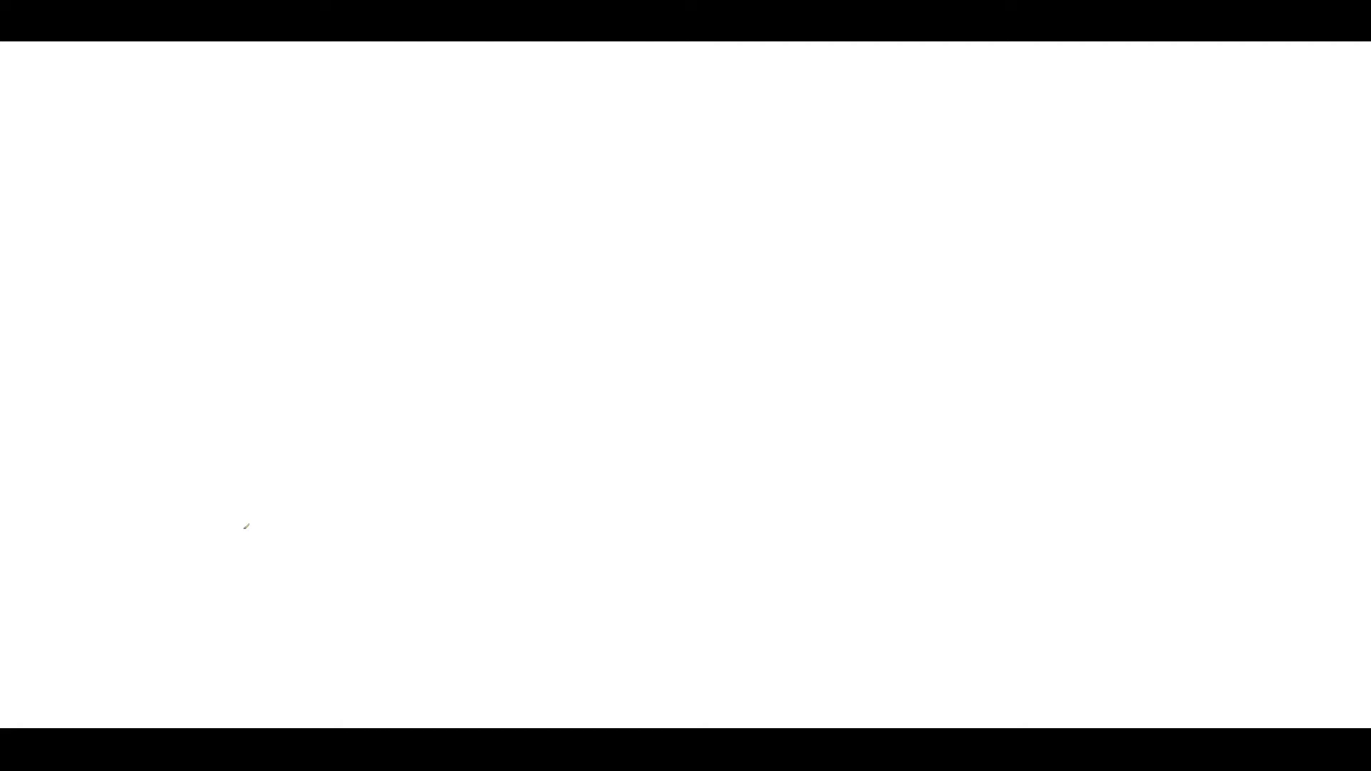
mouse_move(183, 173)
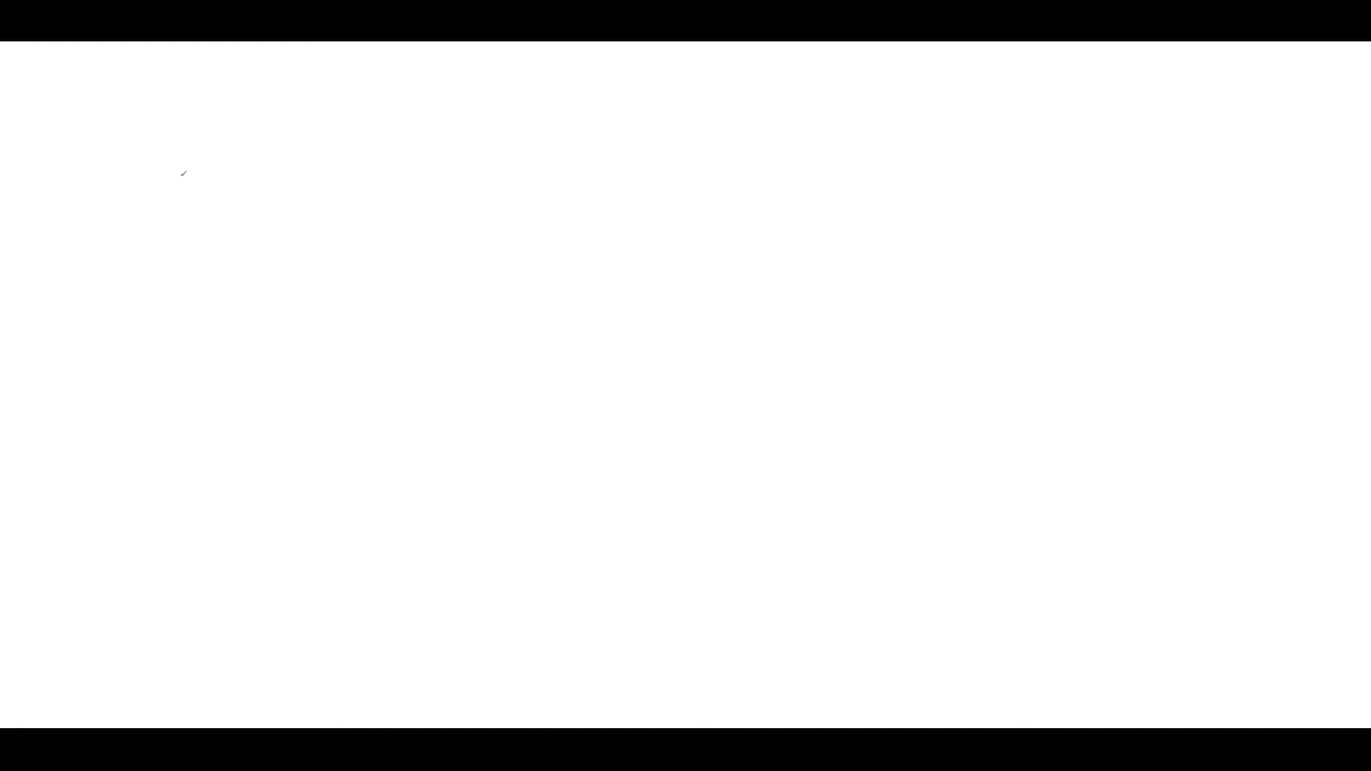
- Handwrite 'Access' in large letters, starting with the tall 'A' strokes
left_click_drag(164, 107, 151, 210)
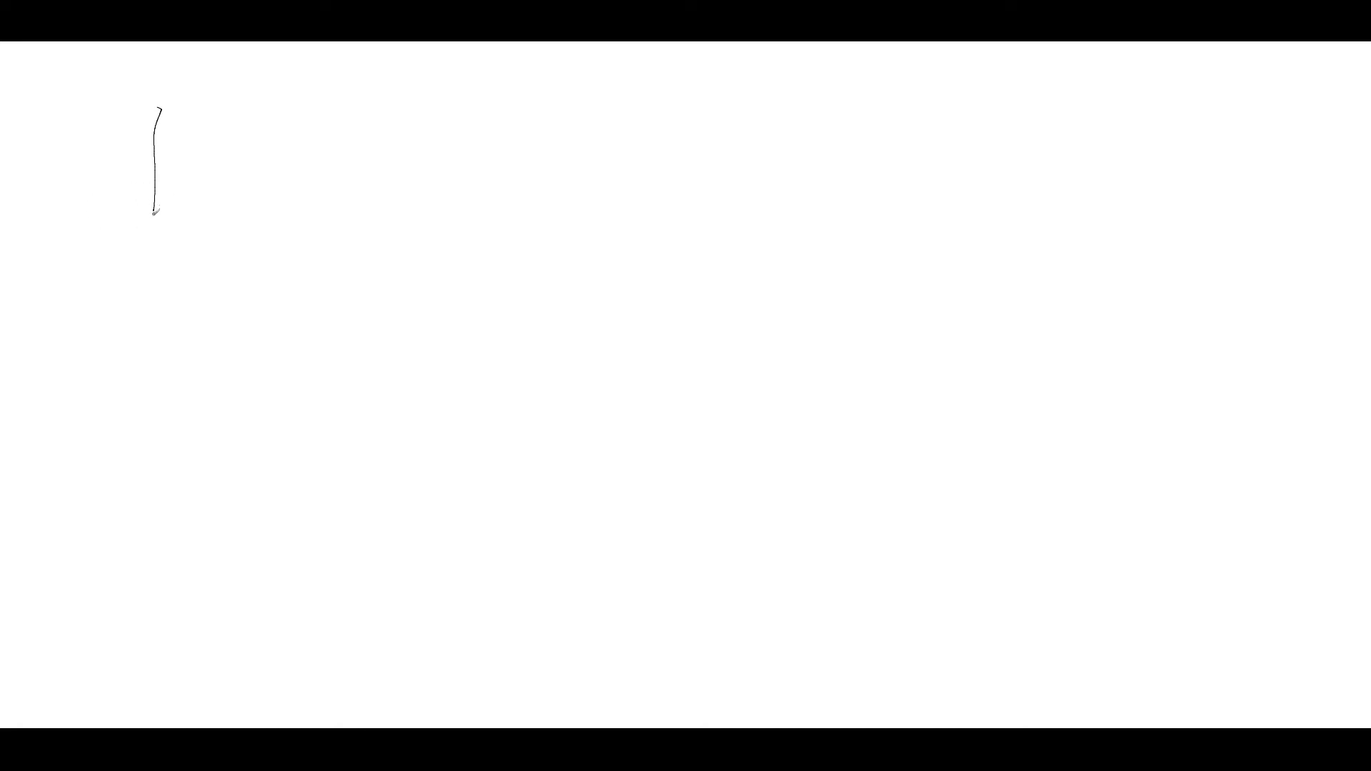
left_click_drag(165, 96, 223, 214)
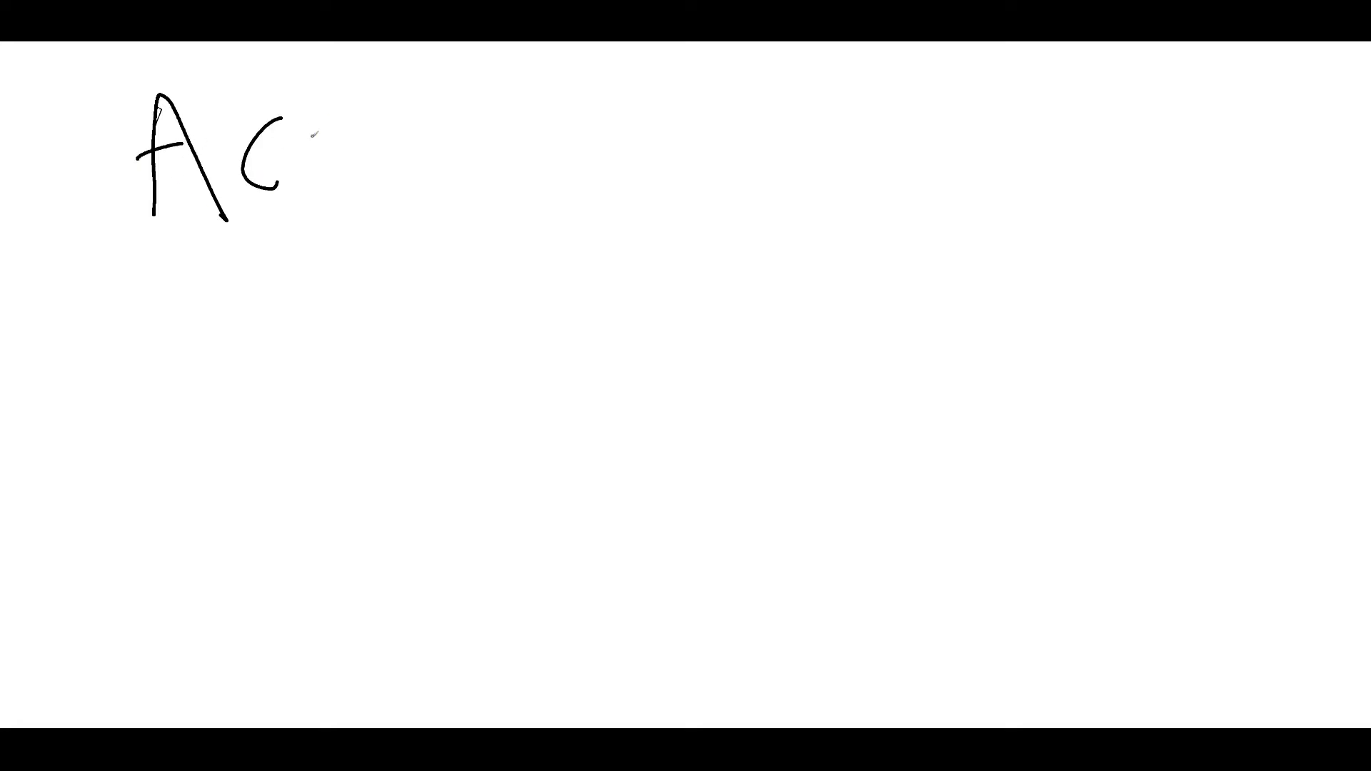
left_click_drag(314, 140, 473, 148)
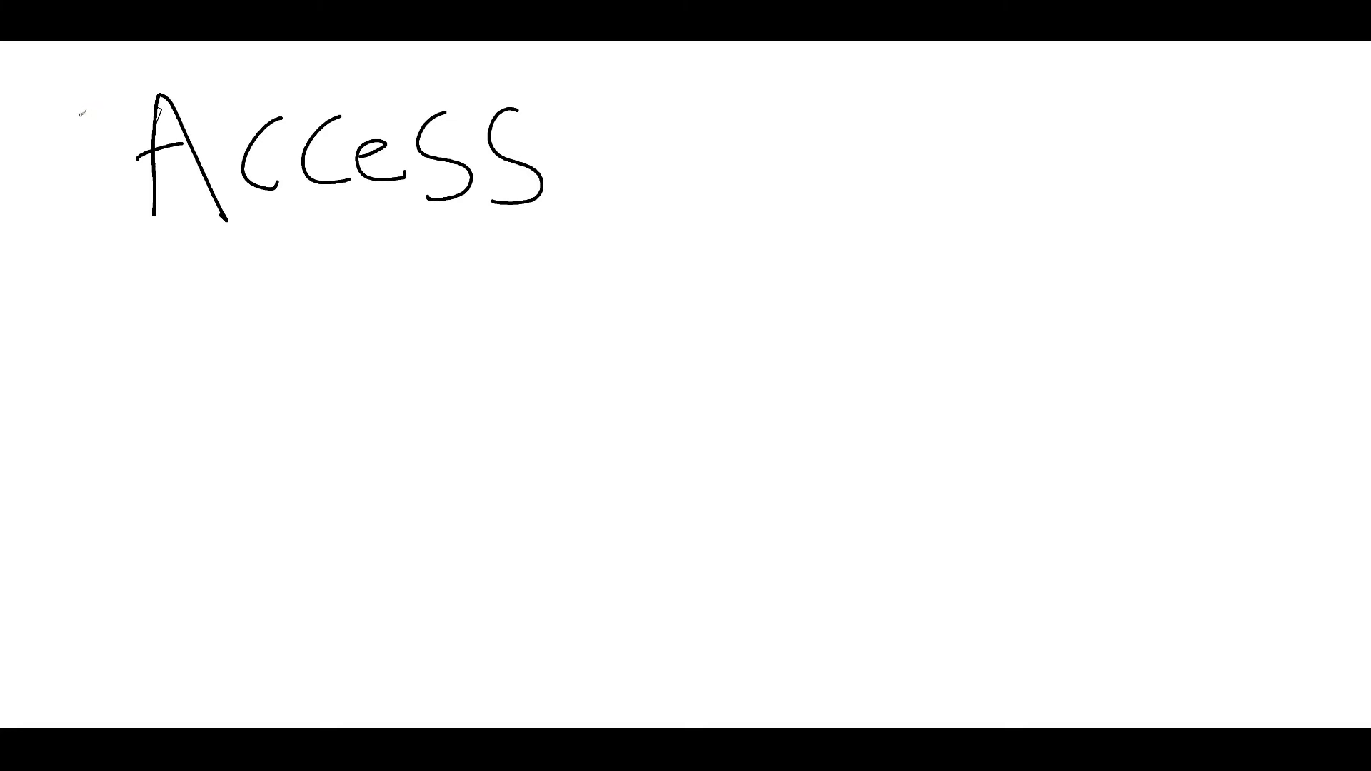
- Handwrite 'resources' on a new line directly under 'Access'
left_click_drag(188, 263, 192, 318)
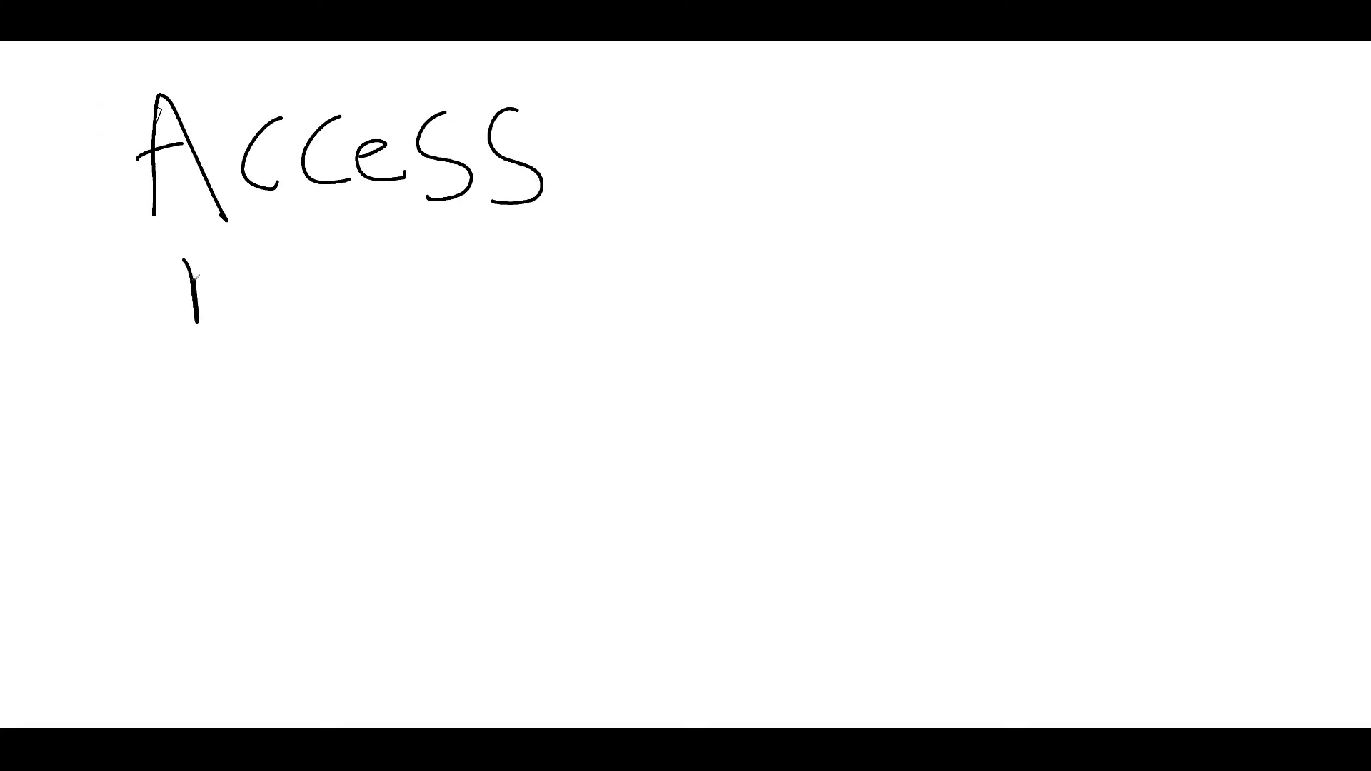
left_click_drag(174, 263, 332, 297)
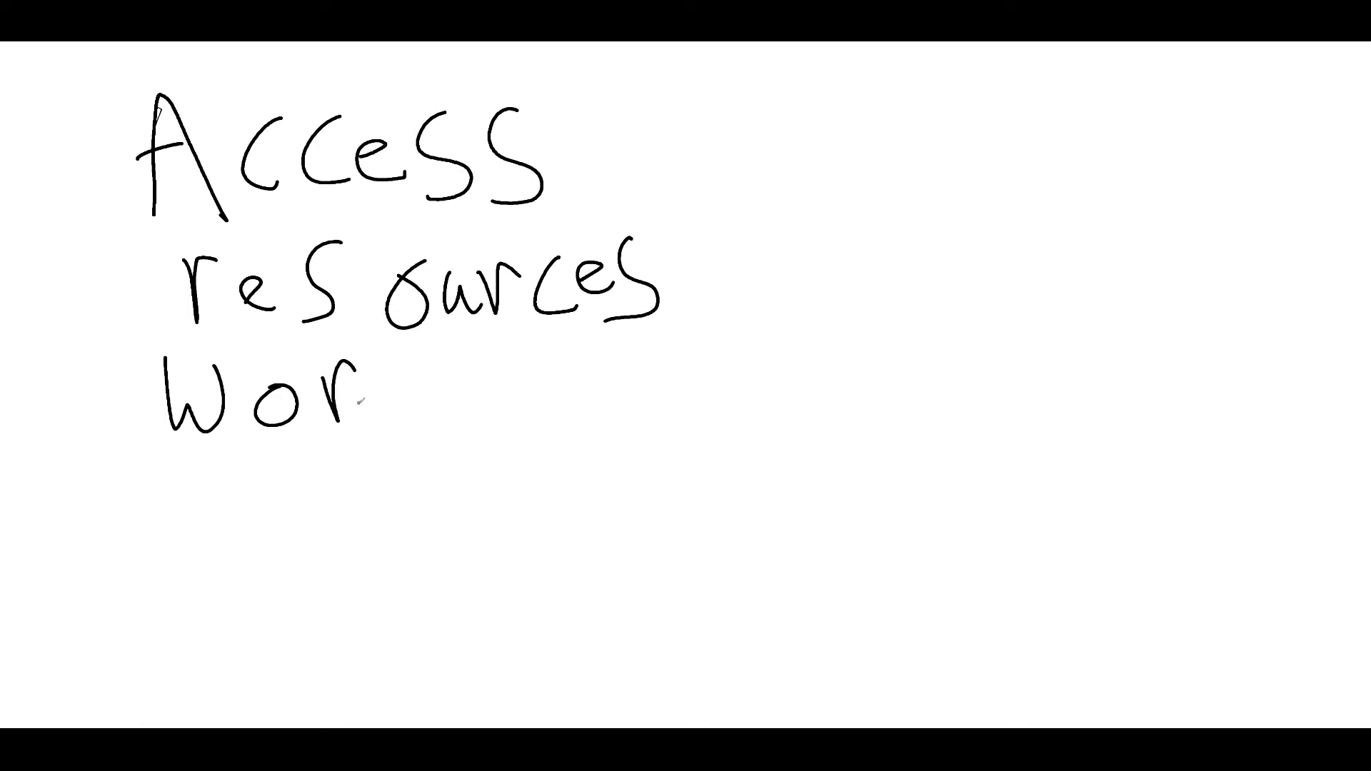
- Continue handwriting 'Worthiness' on the third line toward '= Gap'
left_click_drag(367, 359, 489, 412)
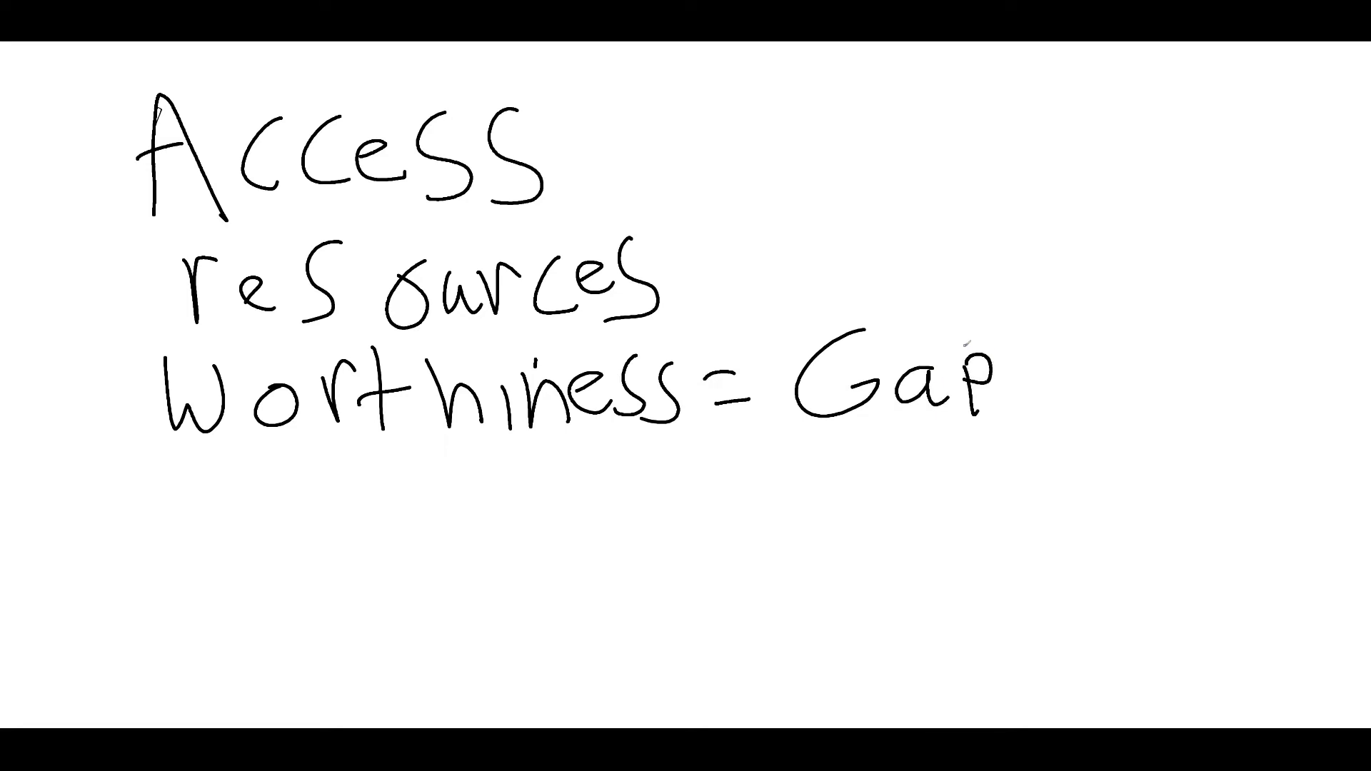
mouse_move(967, 345)
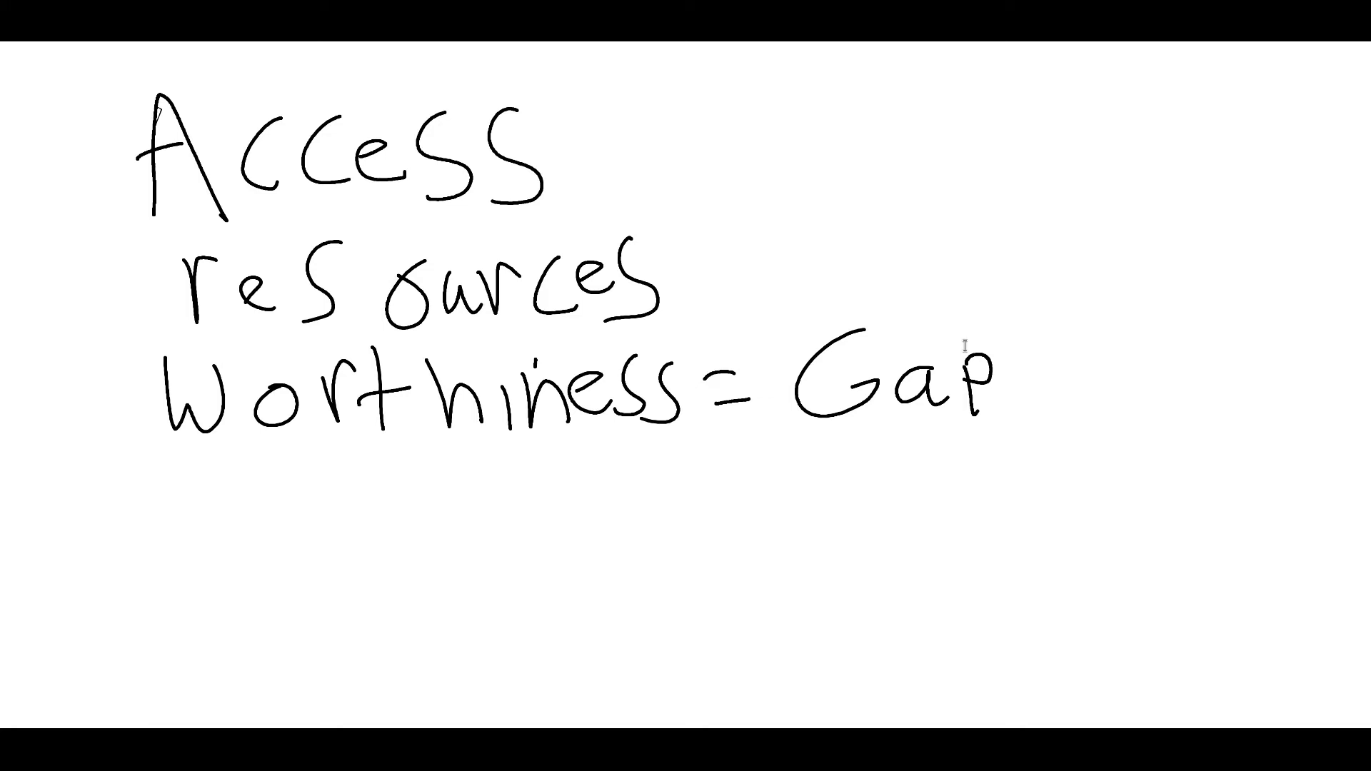
mouse_move(964, 345)
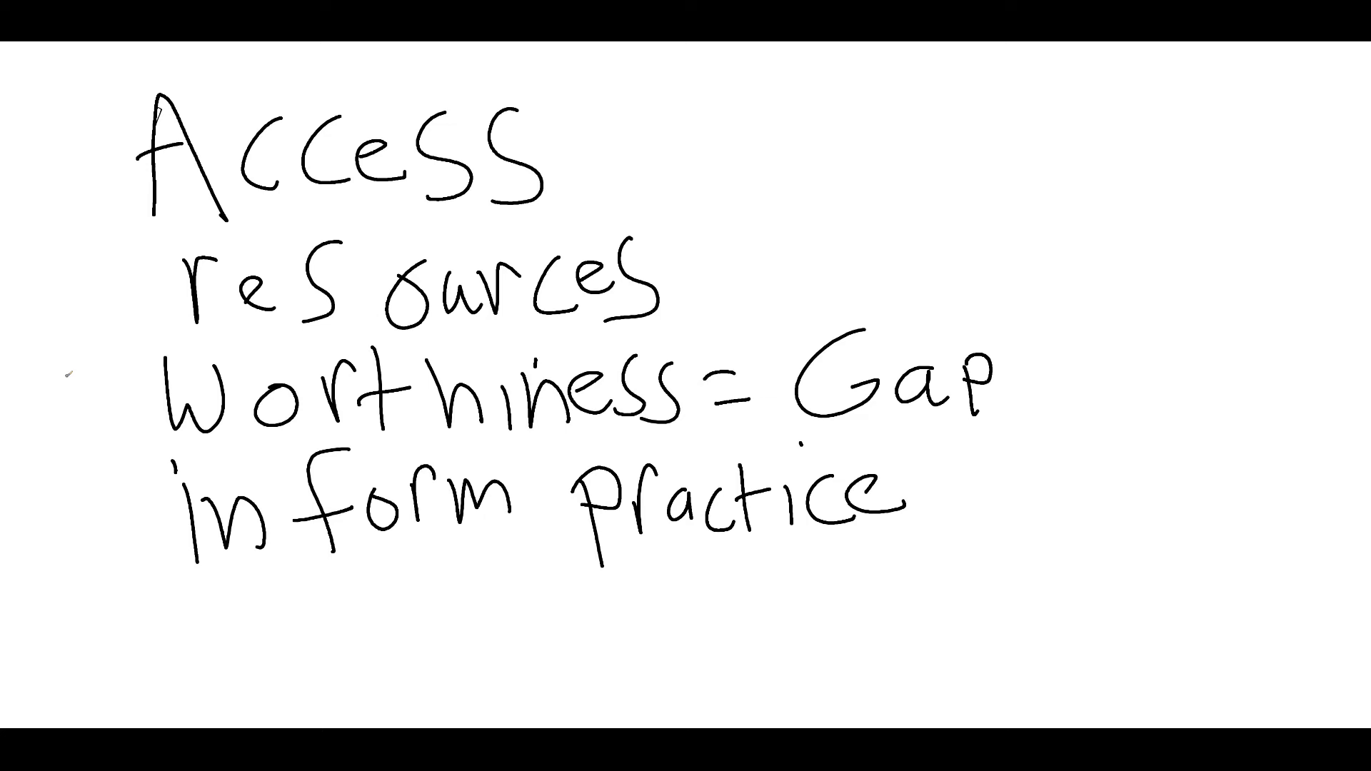
mouse_move(70, 382)
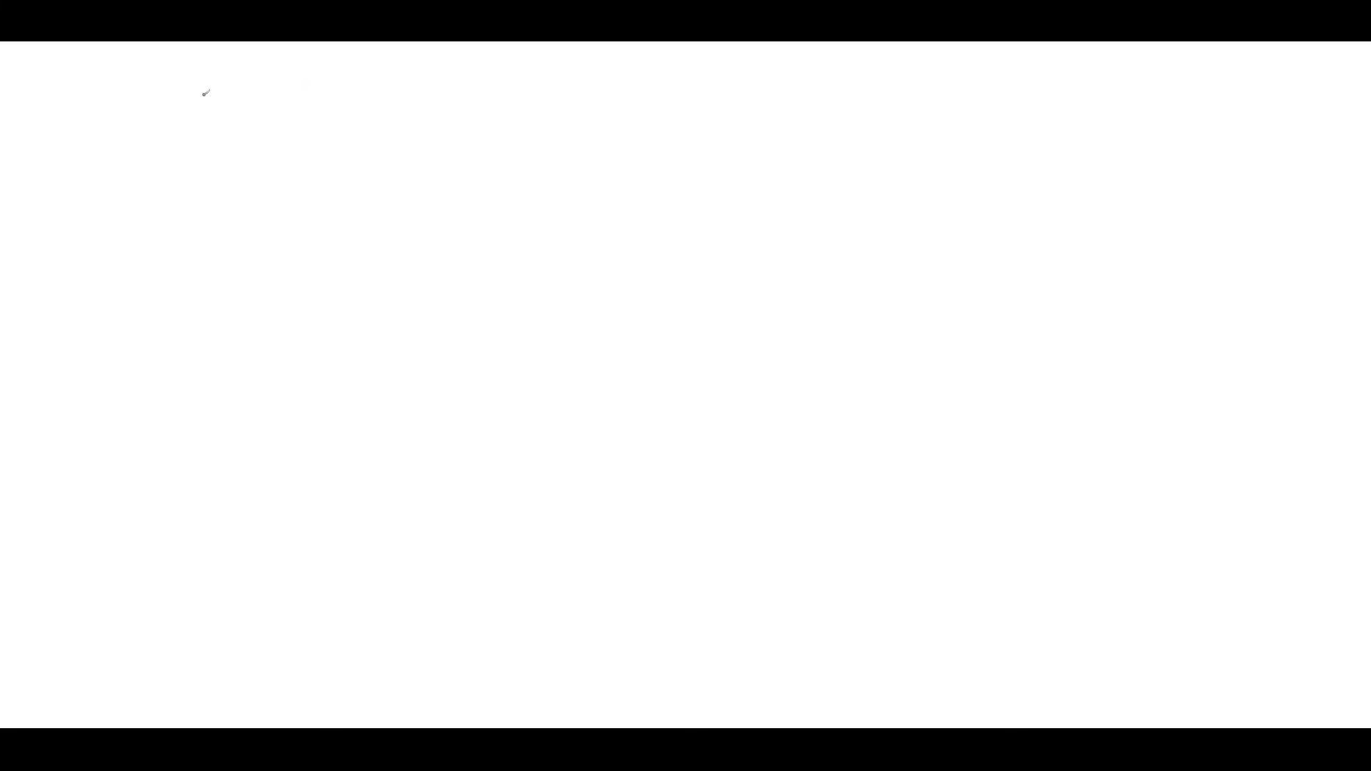
mouse_move(208, 137)
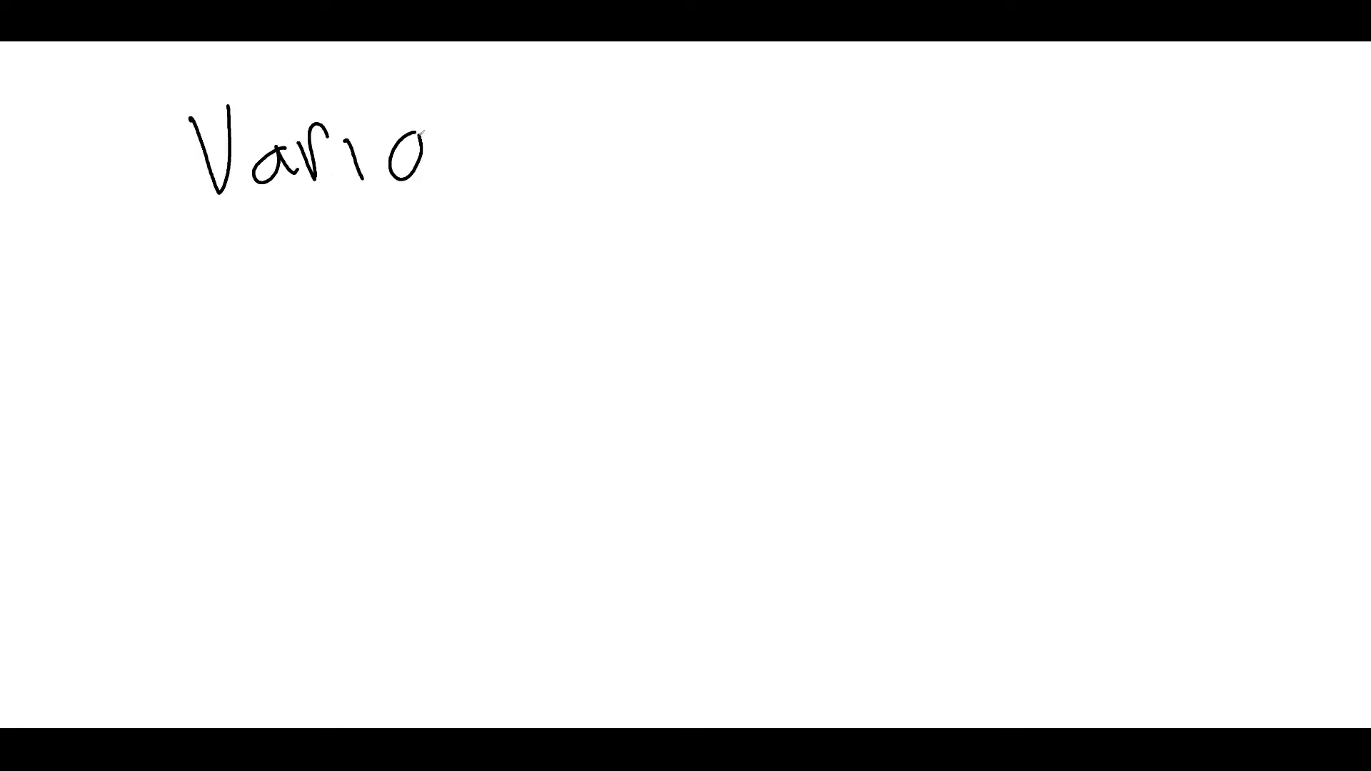
- Finish handwriting 'Variable' at the top of the fresh page
left_click_drag(428, 140, 542, 157)
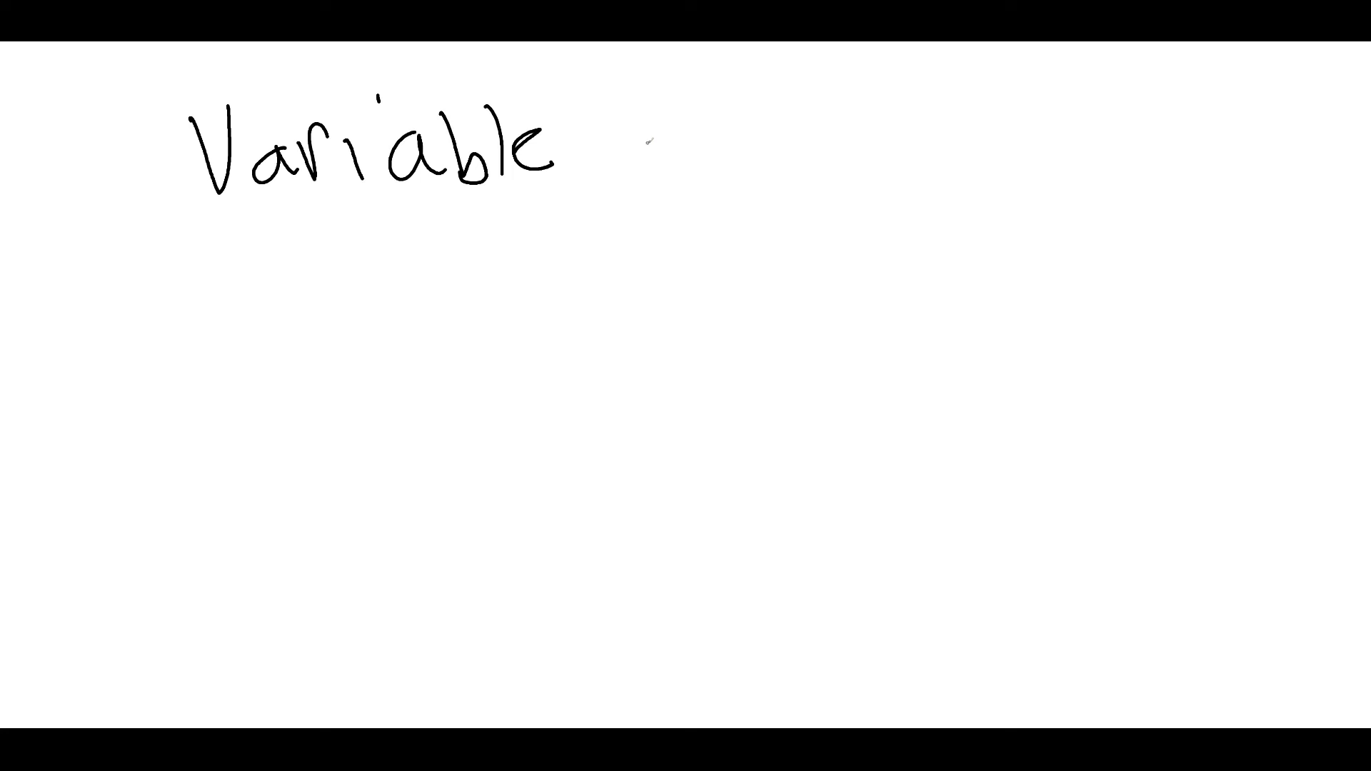
mouse_move(57, 333)
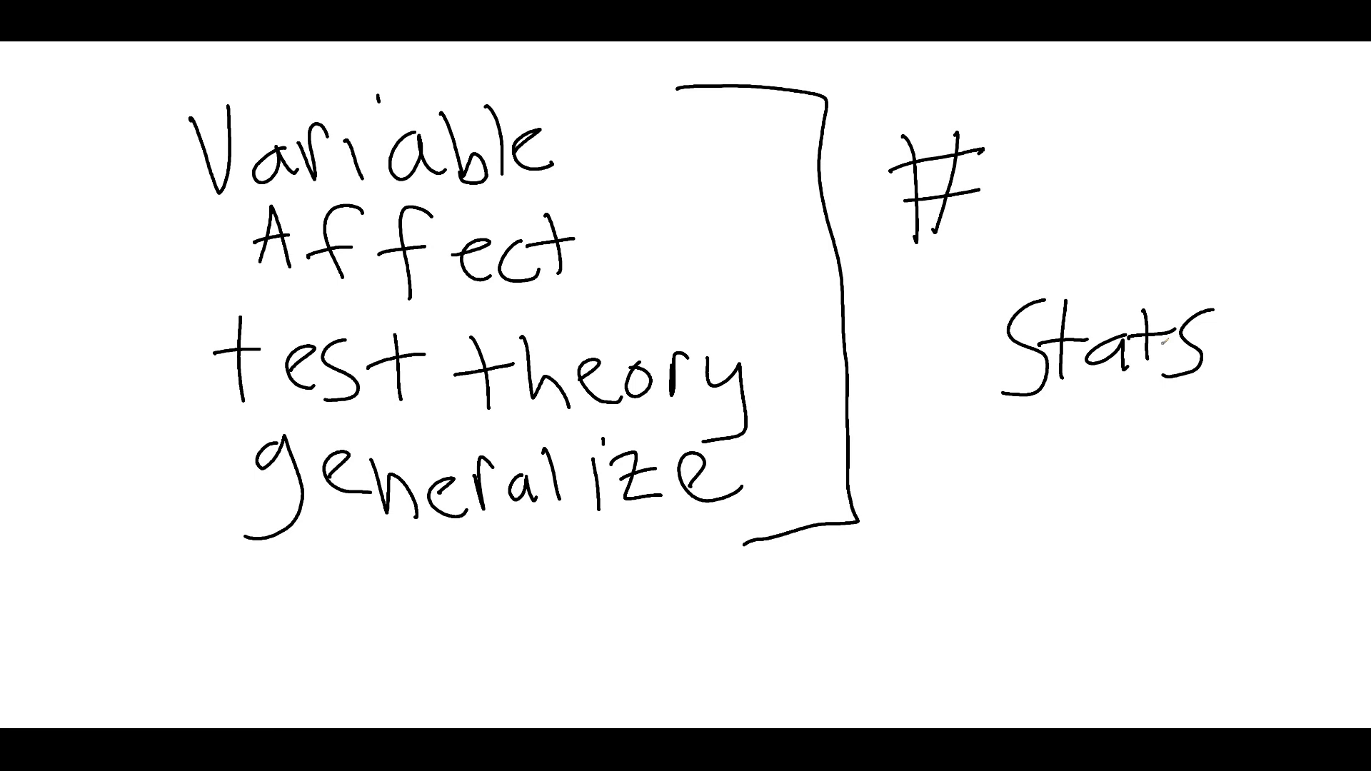
mouse_move(1166, 349)
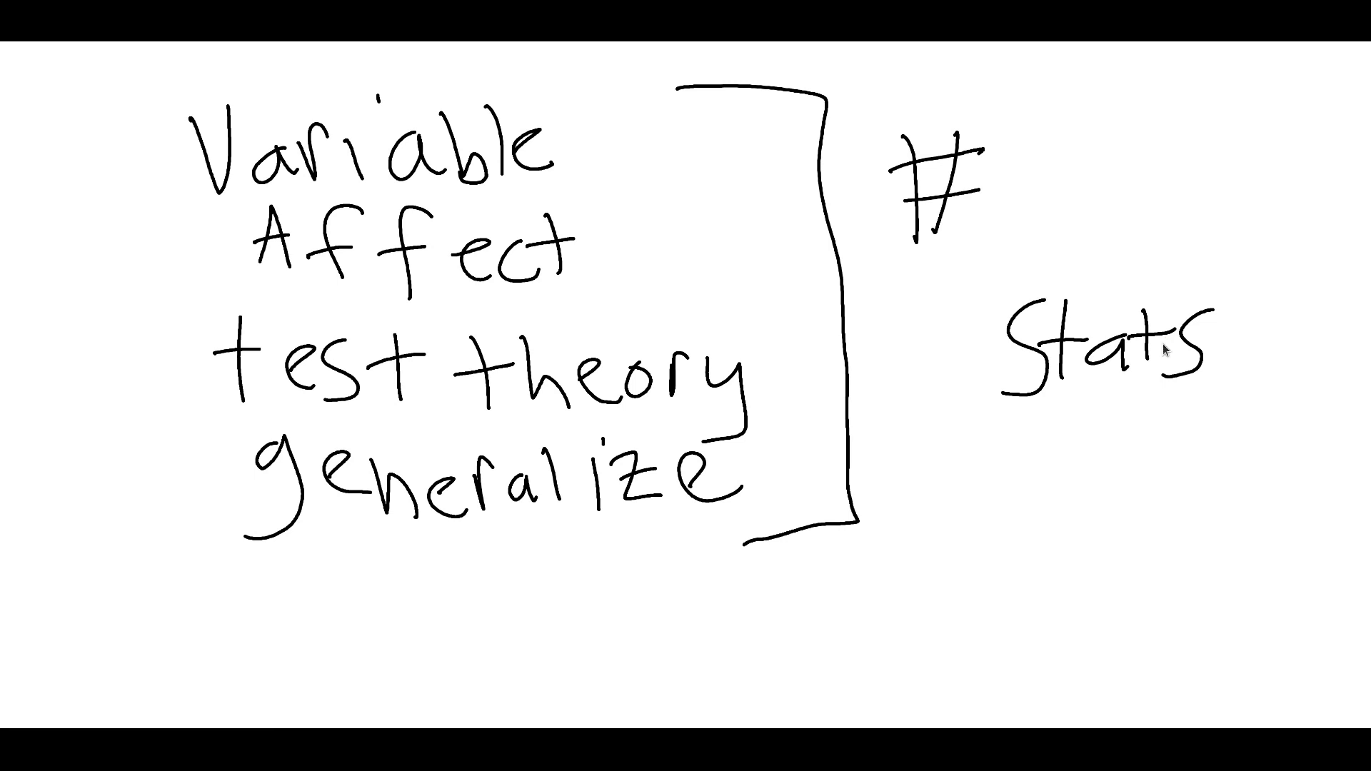